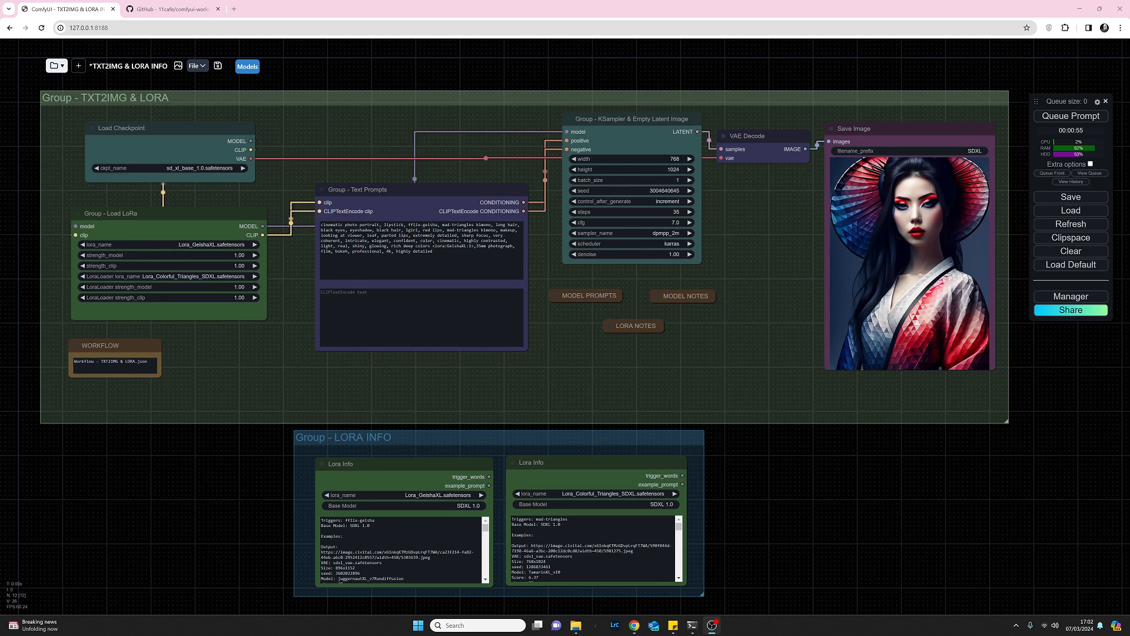
- Search the Manager's installable custom nodes for the comfyspace Workspace Manager extension
click(1070, 297)
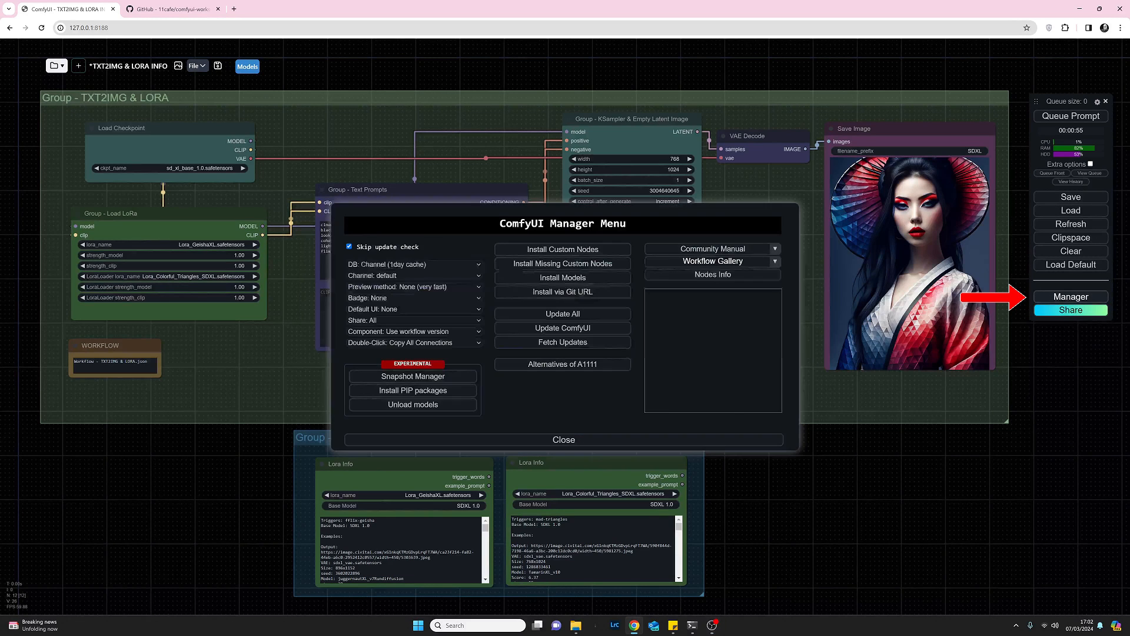
click(711, 261)
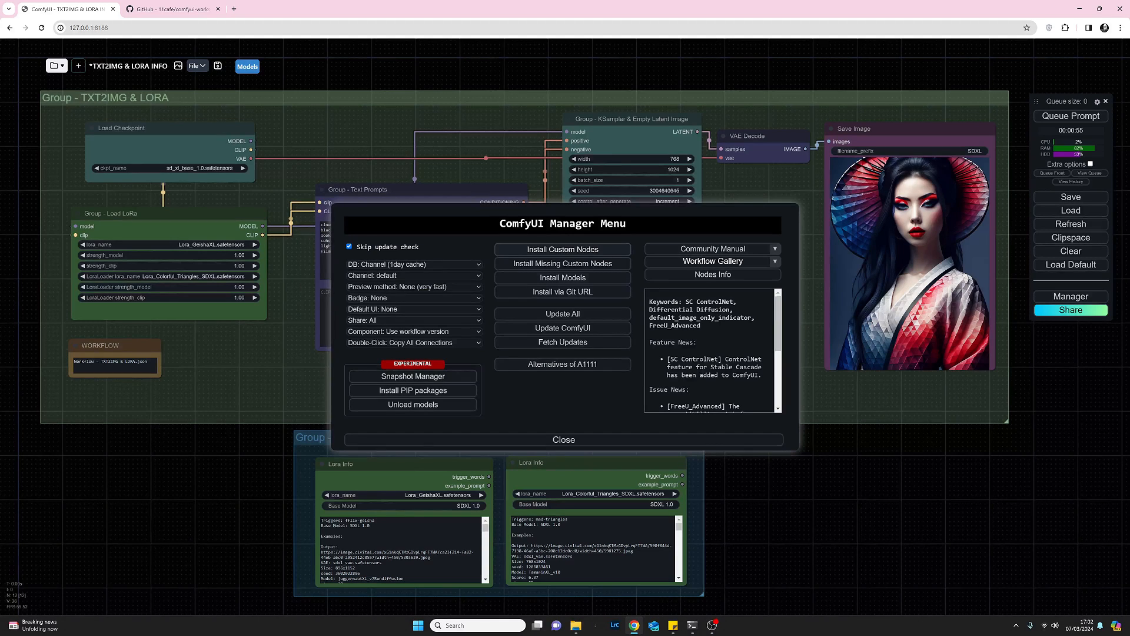
click(563, 249)
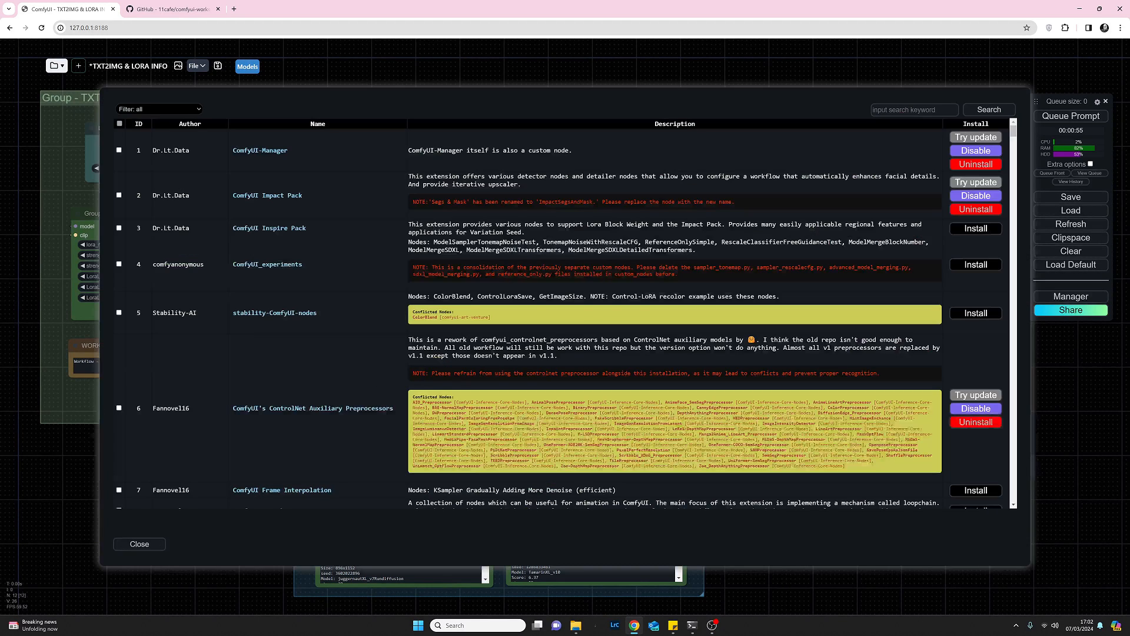
click(914, 108)
text(comfyspace)
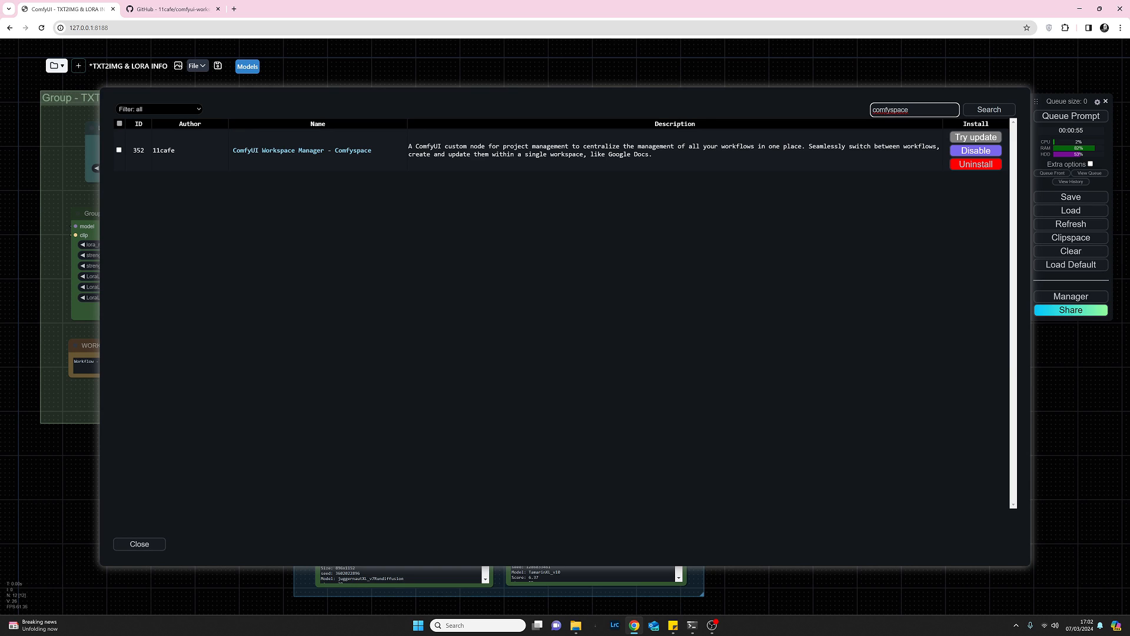
mouse_move(303, 150)
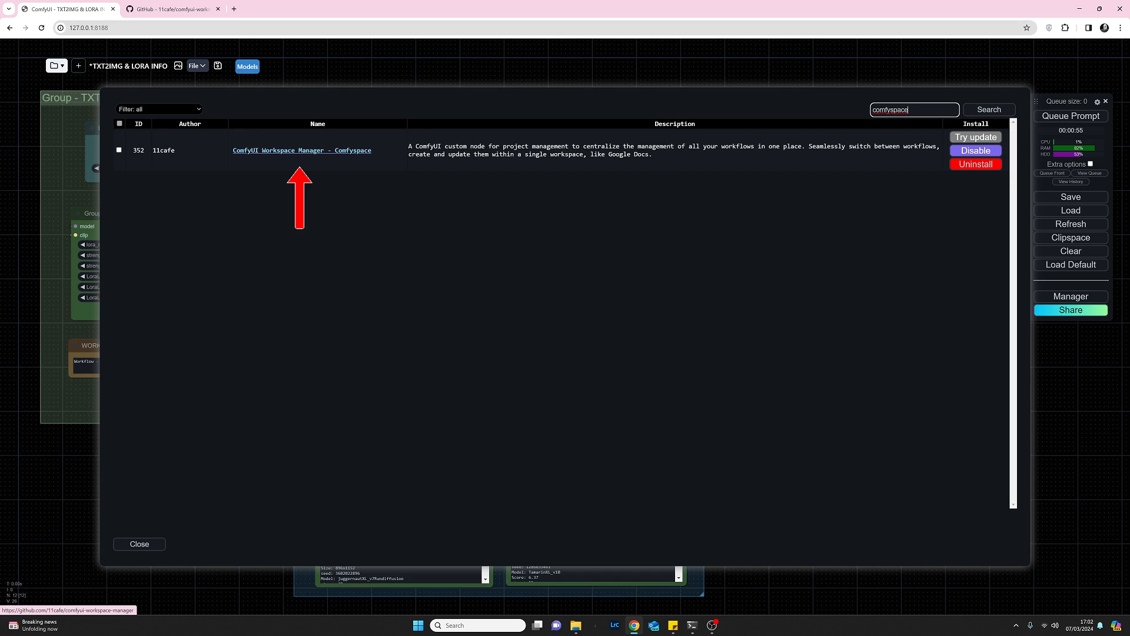
- Browse the ComfyUI Workspace Manager GitHub README and its features, then close the tab
click(302, 150)
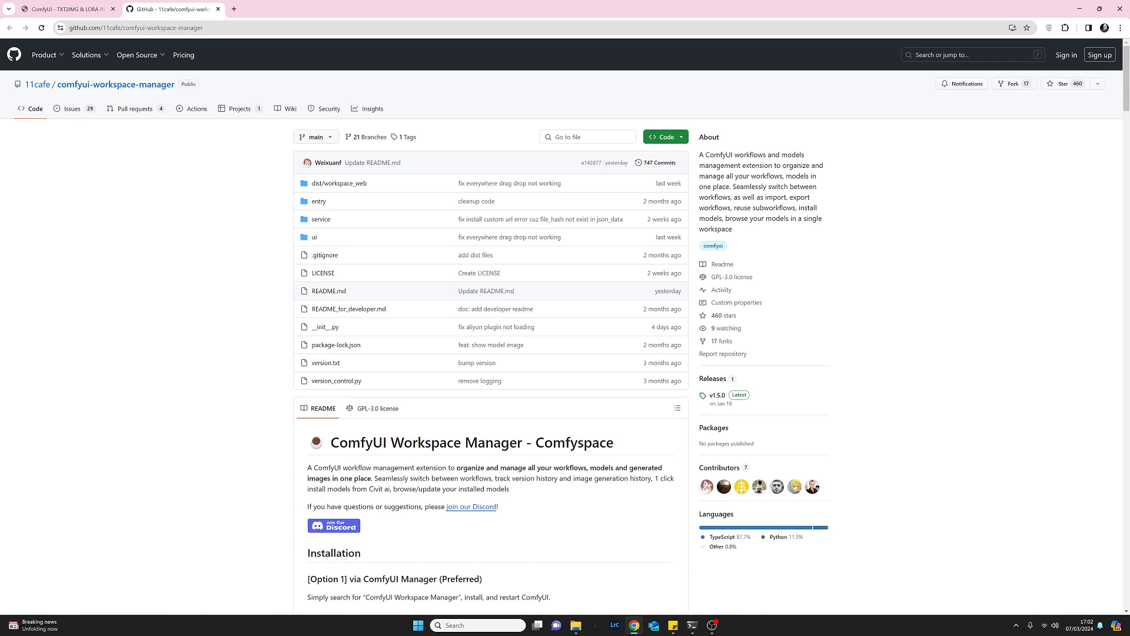
scroll(down, 3)
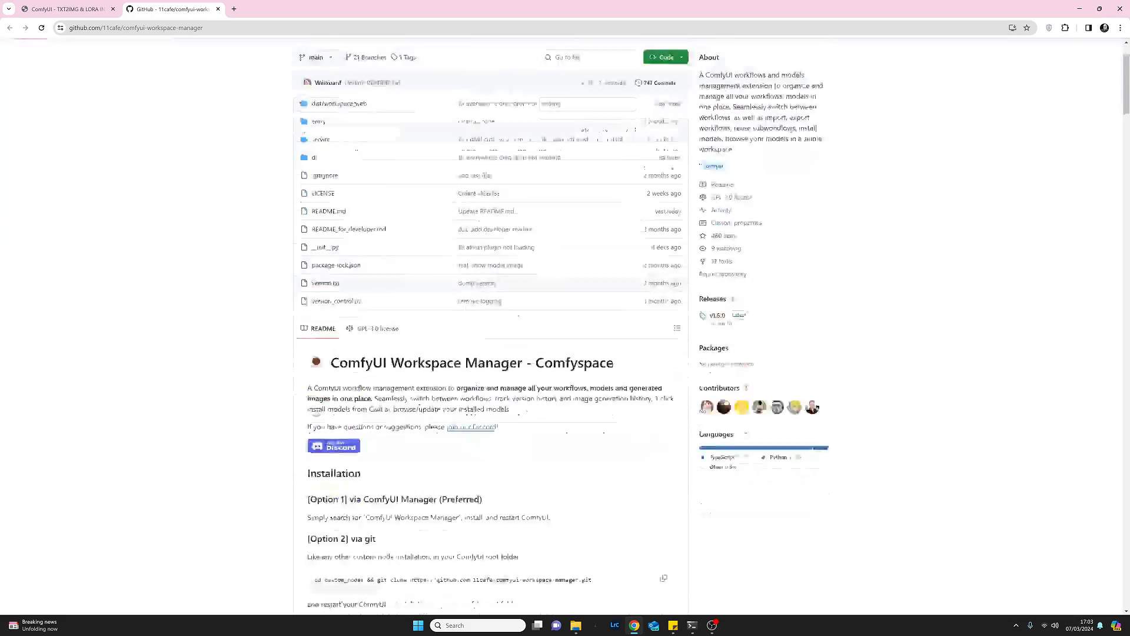
scroll(down, 3)
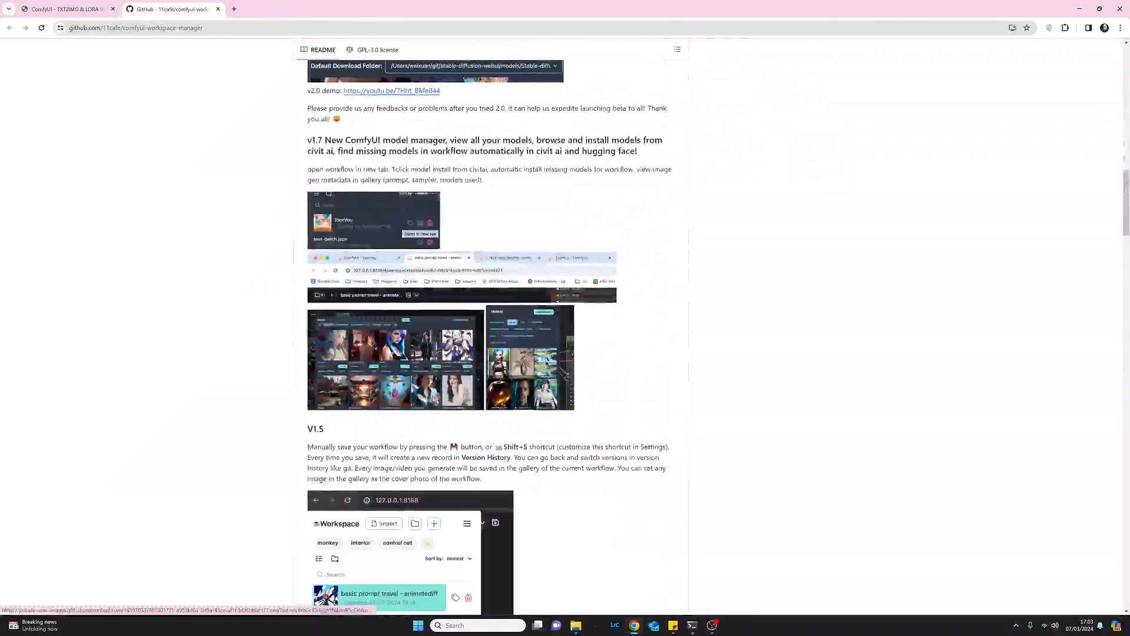
scroll(down, 3)
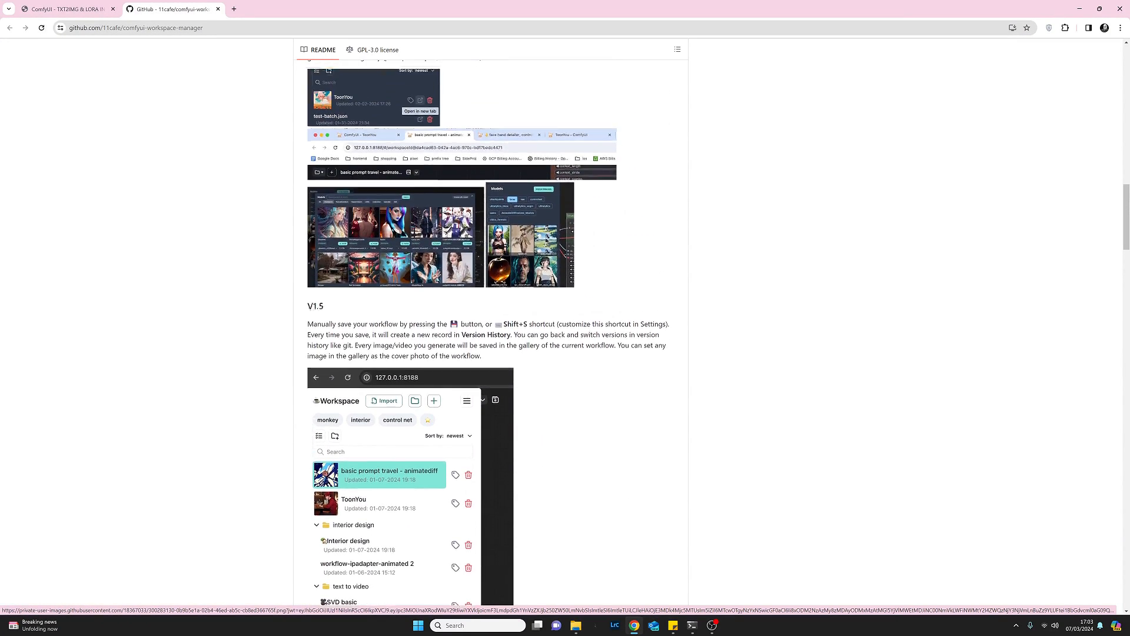
scroll(up, 3)
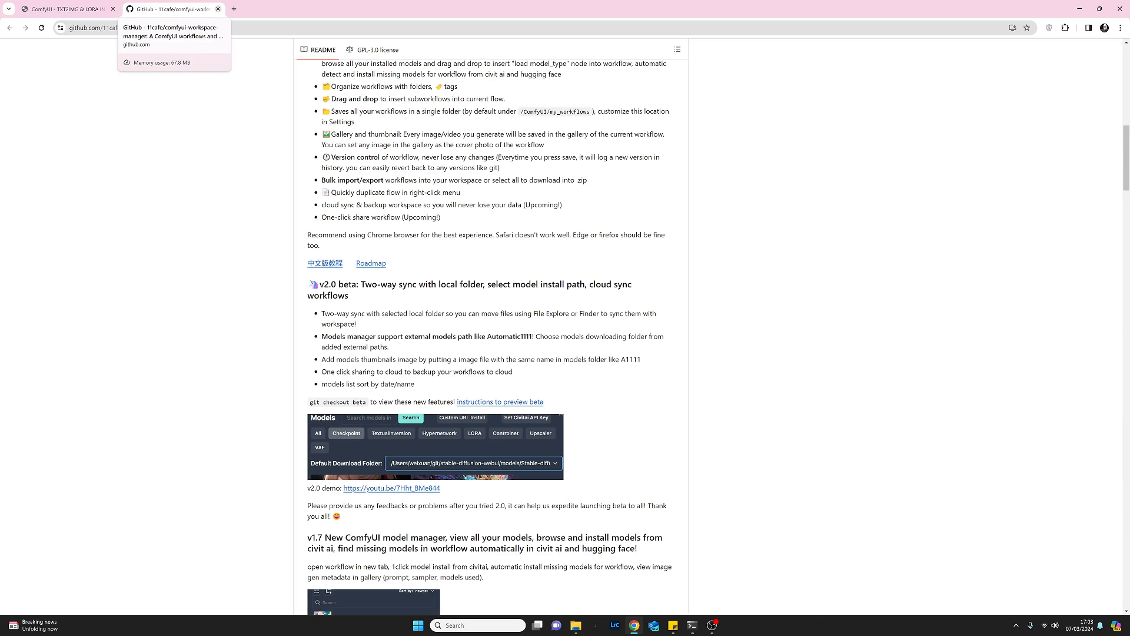
click(65, 8)
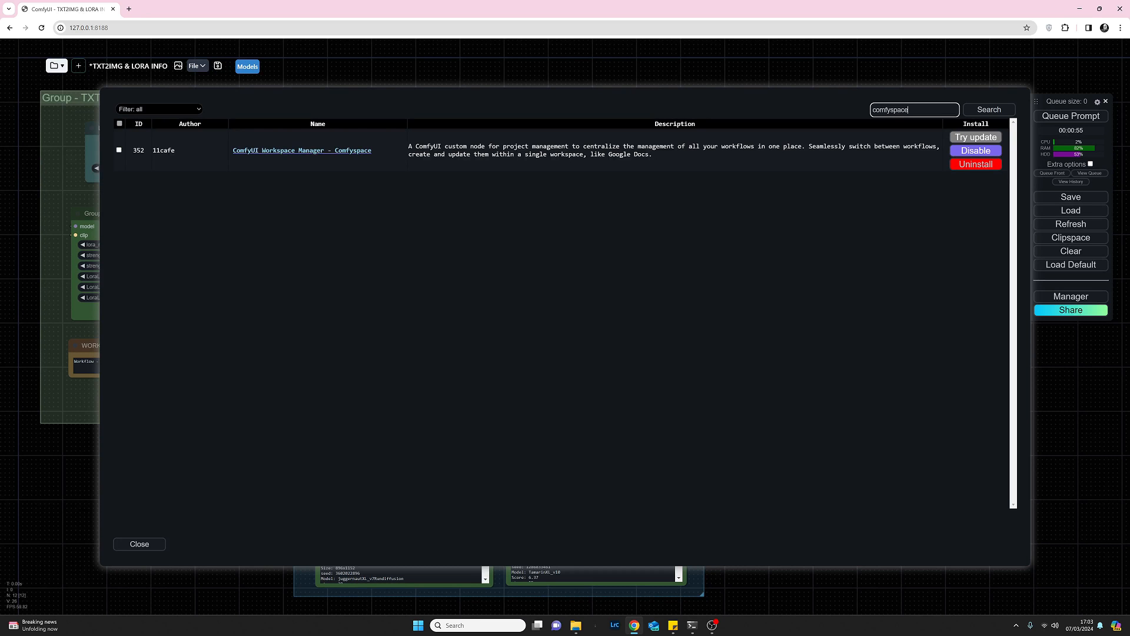
mouse_move(302, 149)
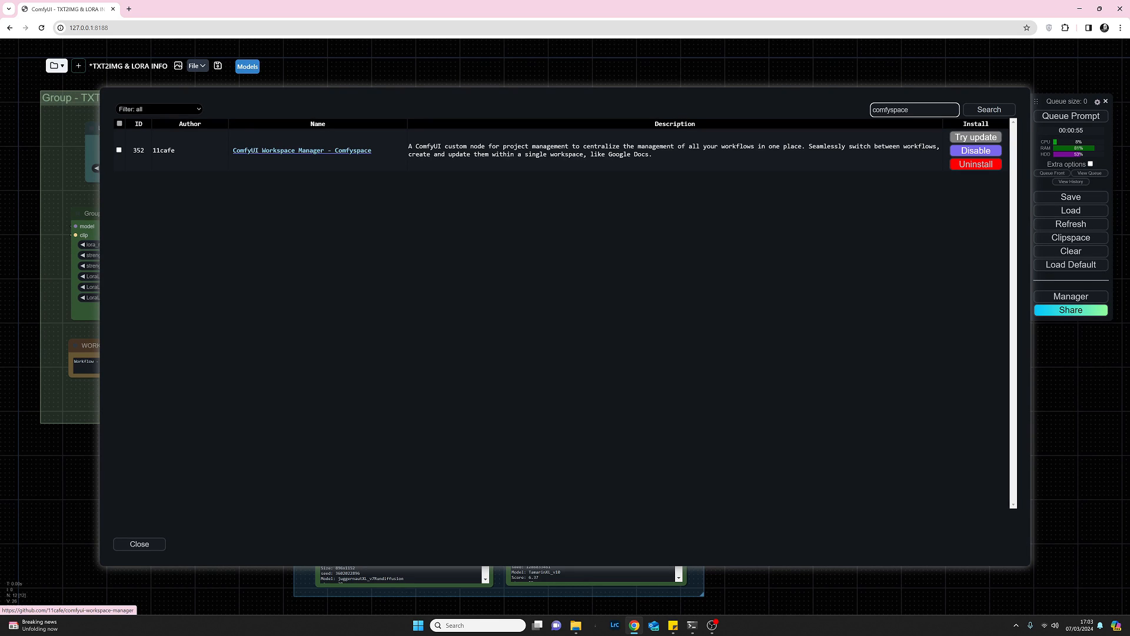
- Close the custom nodes dialog, returning to the TXT2IMG & LORA INFO workflow
click(139, 544)
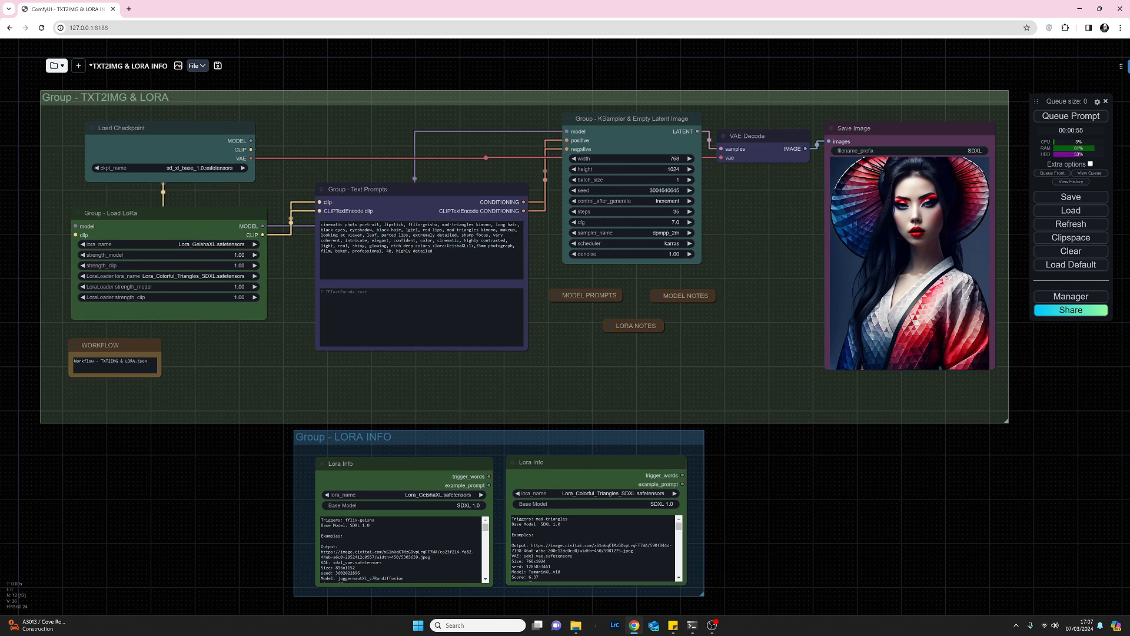
- List the installed checkpoints in Models and follow Juggernaut XL to its Civitai page
click(233, 68)
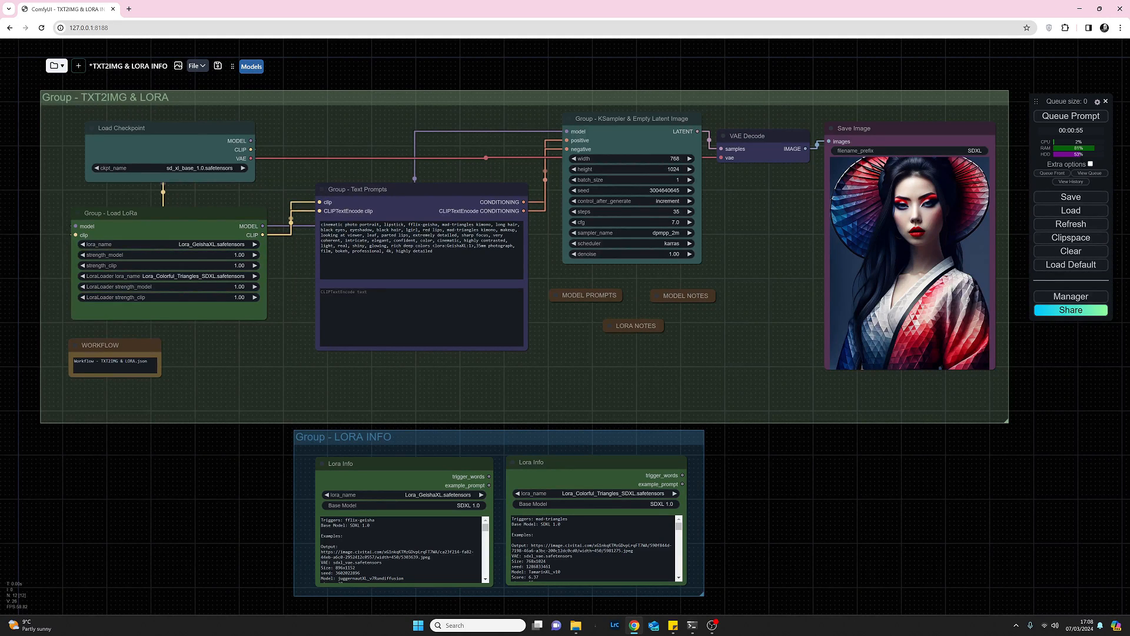
click(252, 65)
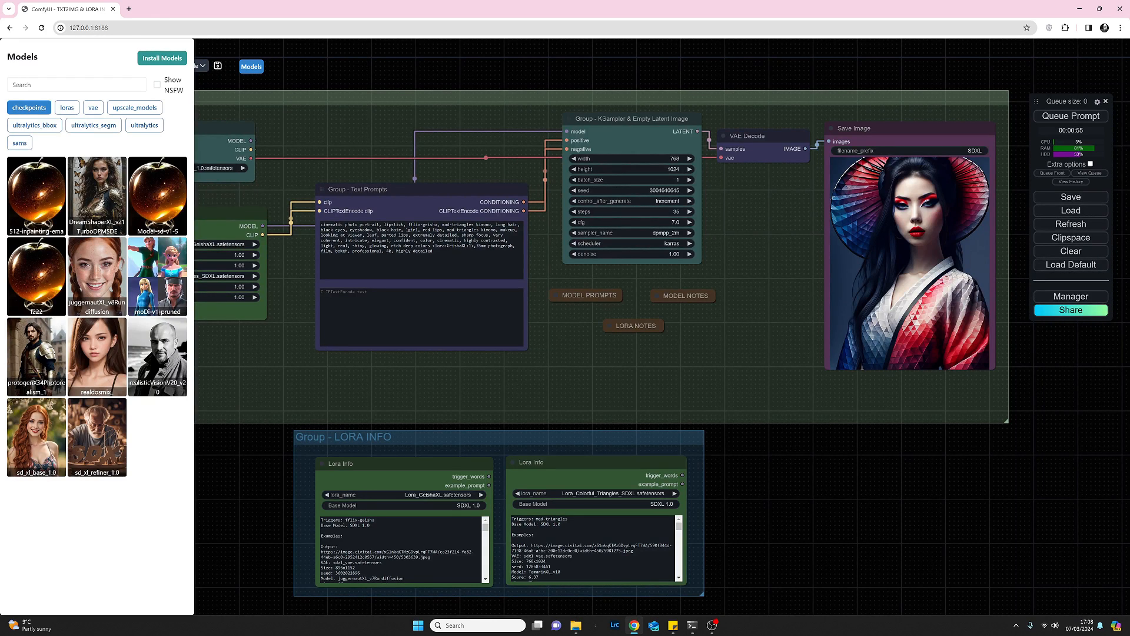
click(97, 276)
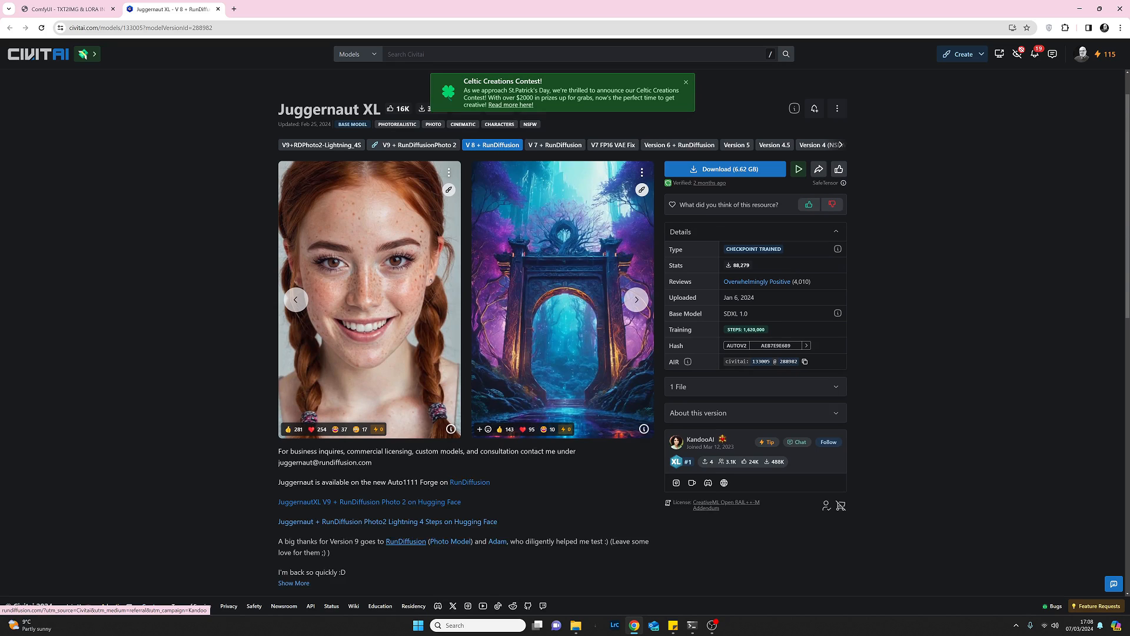
- Skim the Juggernaut XL Civitai page and close its browser tab
scroll(down, 3)
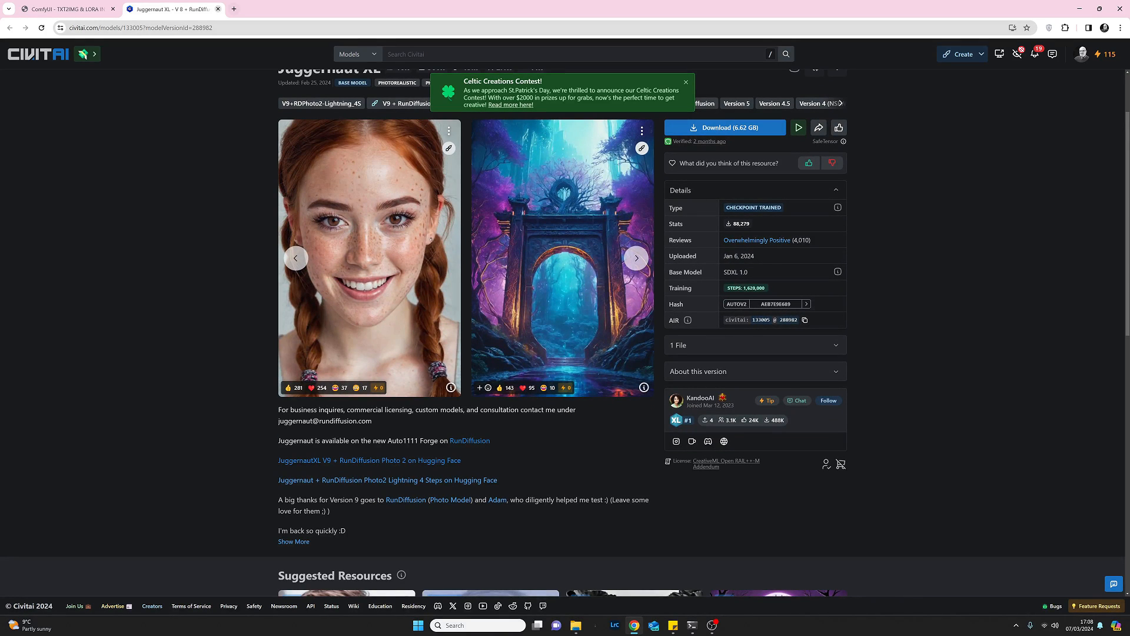
mouse_move(170, 8)
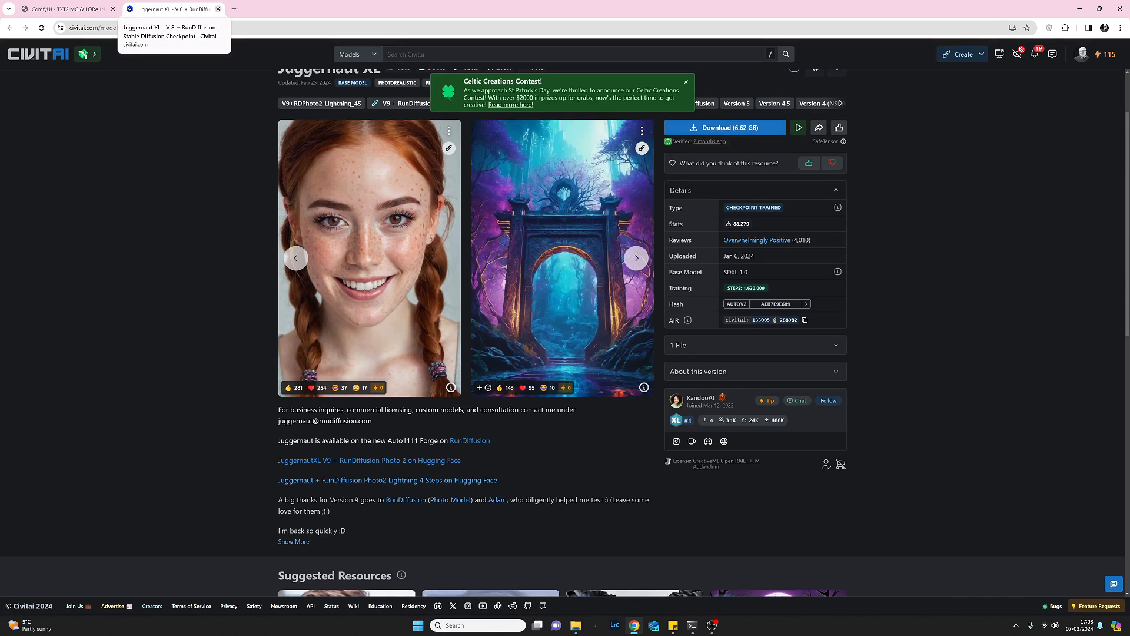
click(65, 8)
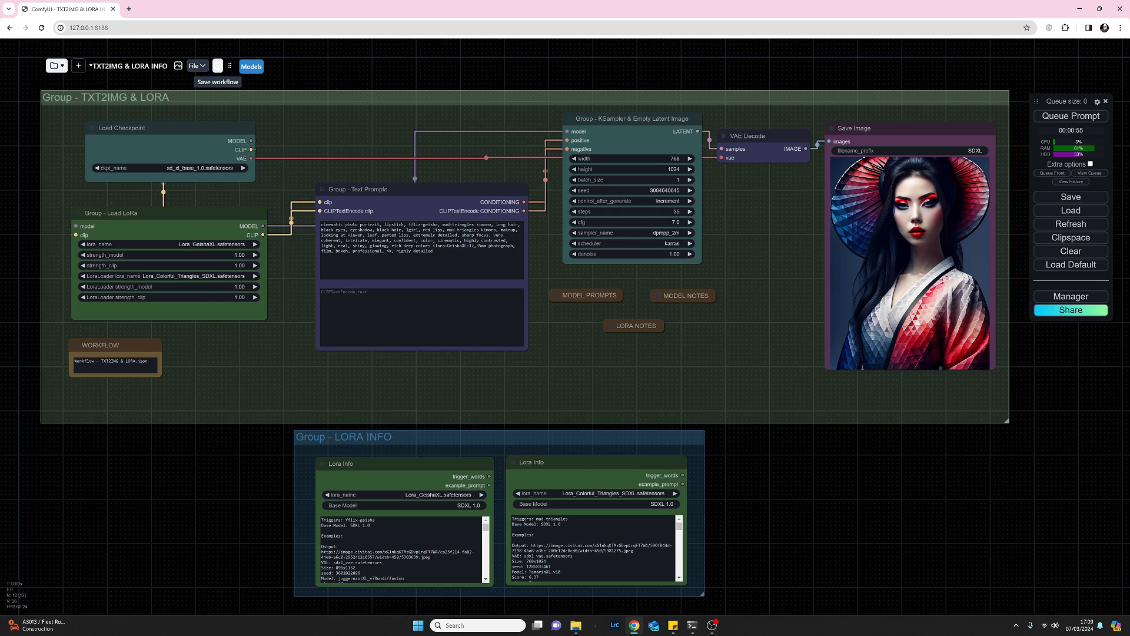
- Save the TXT2IMG & LORA INFO workflow and bring up its image gallery
click(195, 66)
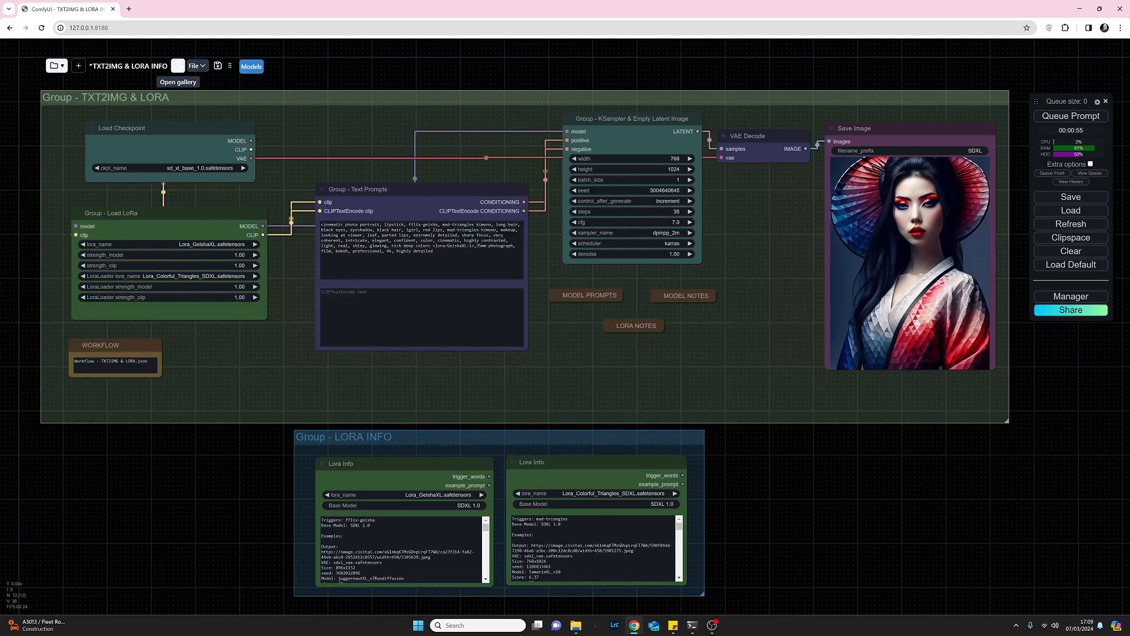
click(177, 66)
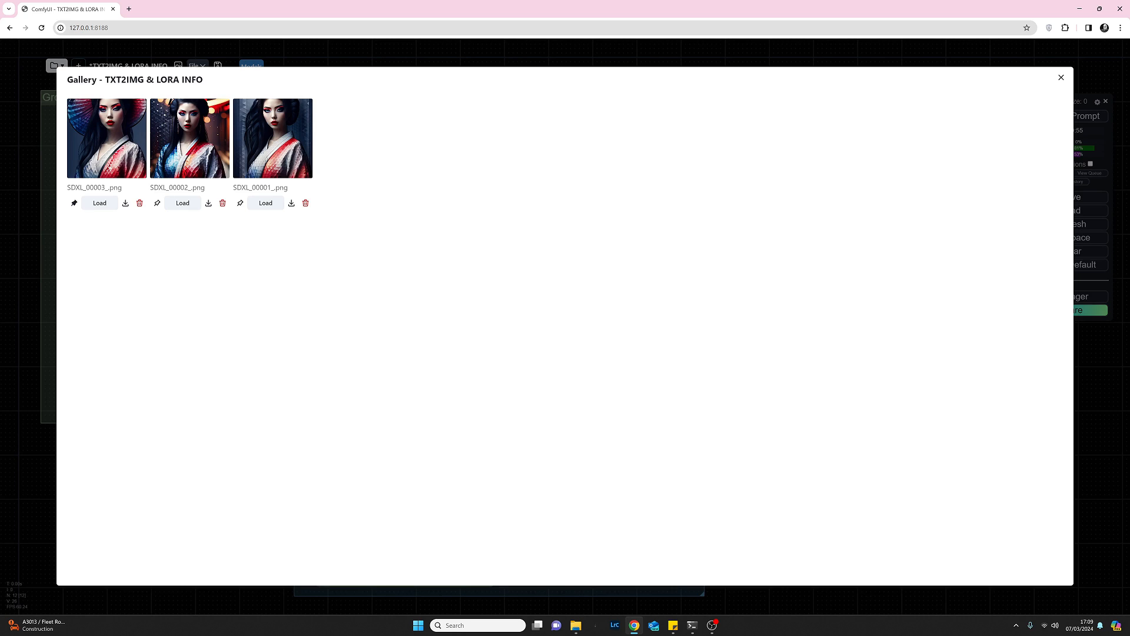
mouse_move(157, 203)
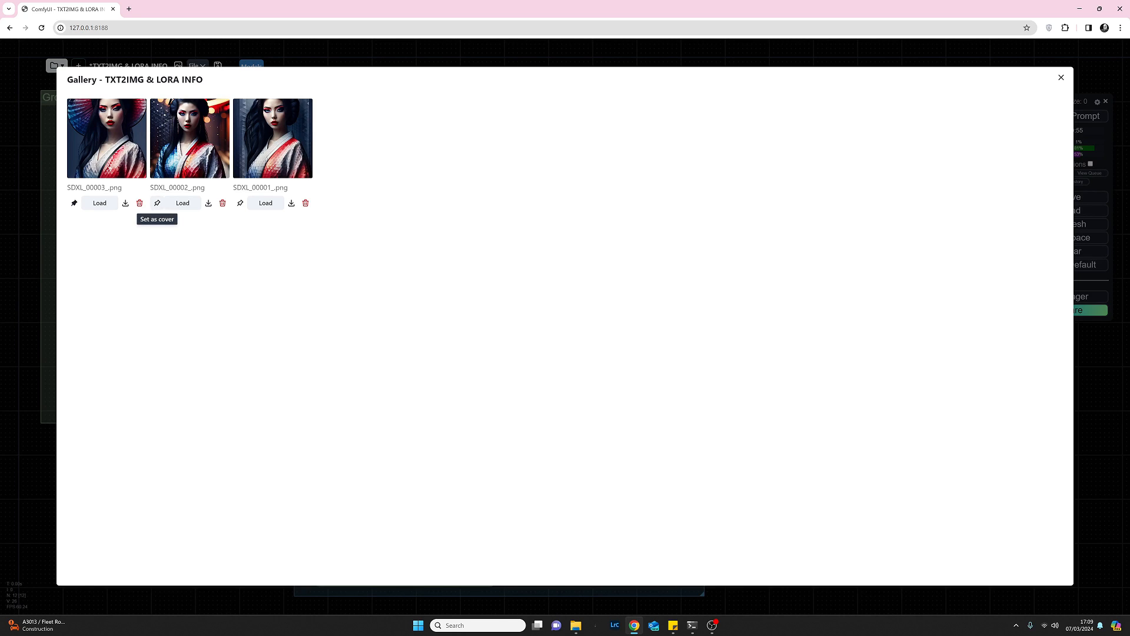
mouse_move(140, 202)
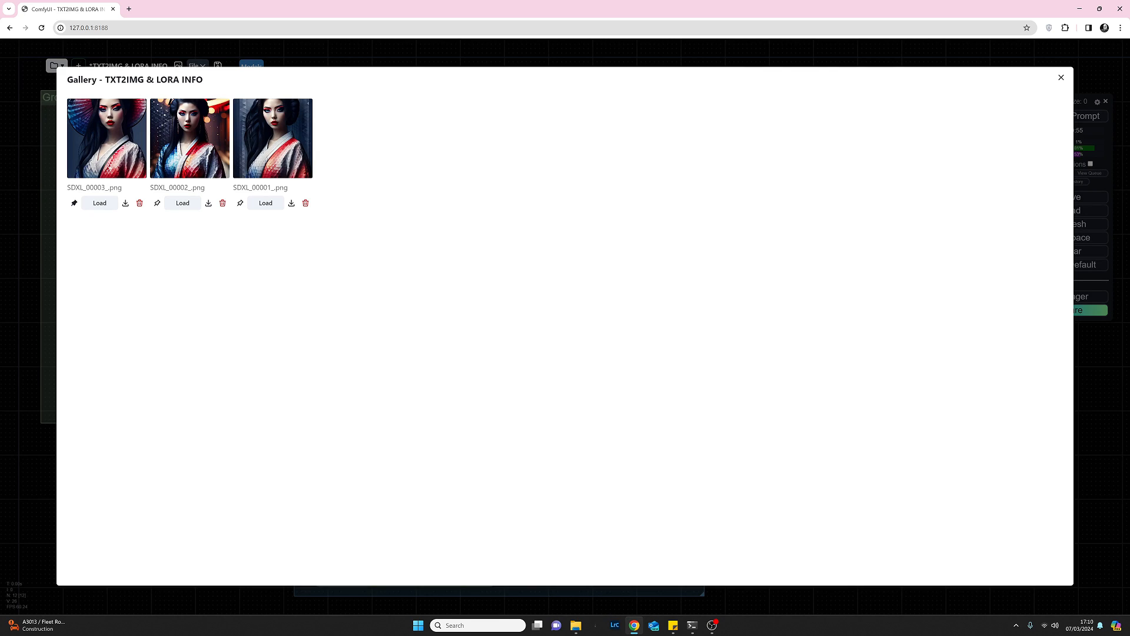
mouse_move(222, 202)
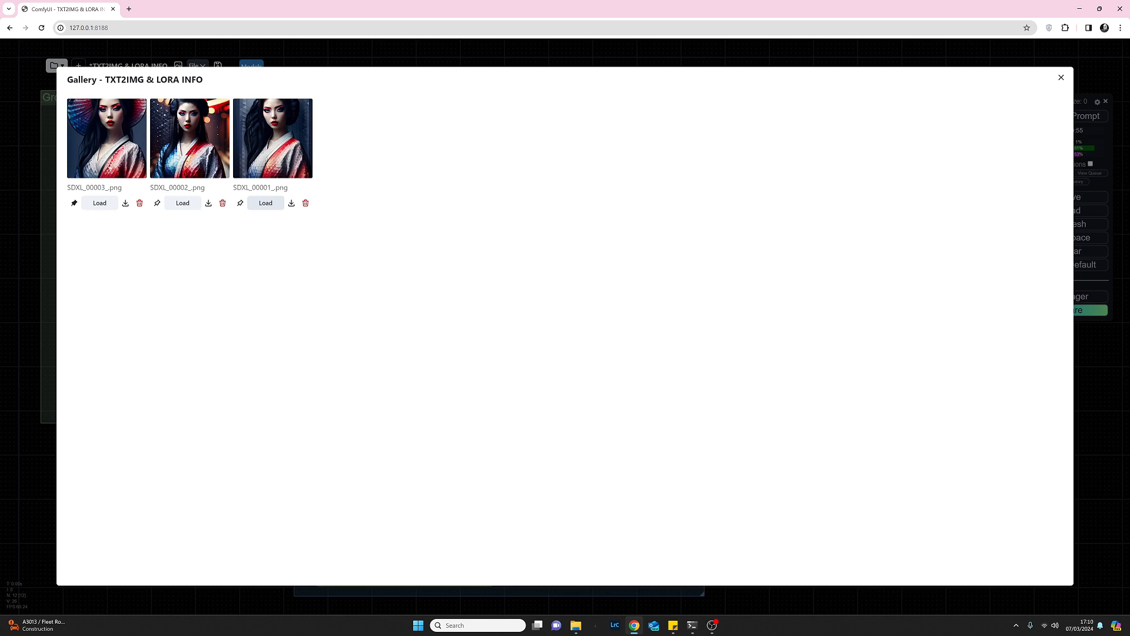
mouse_move(240, 202)
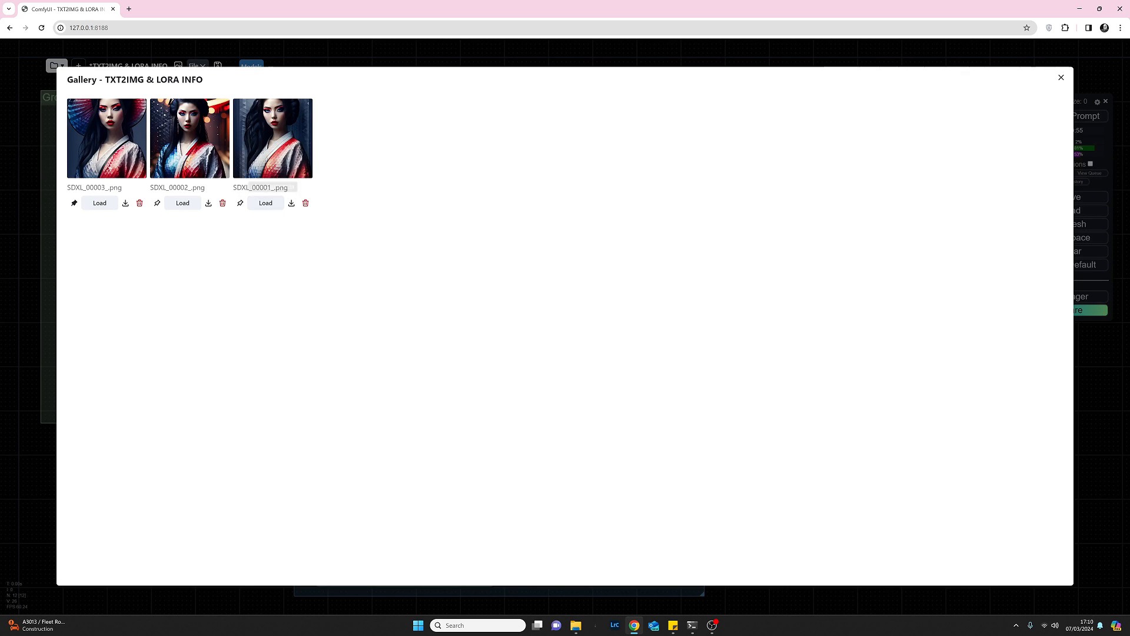
mouse_move(272, 187)
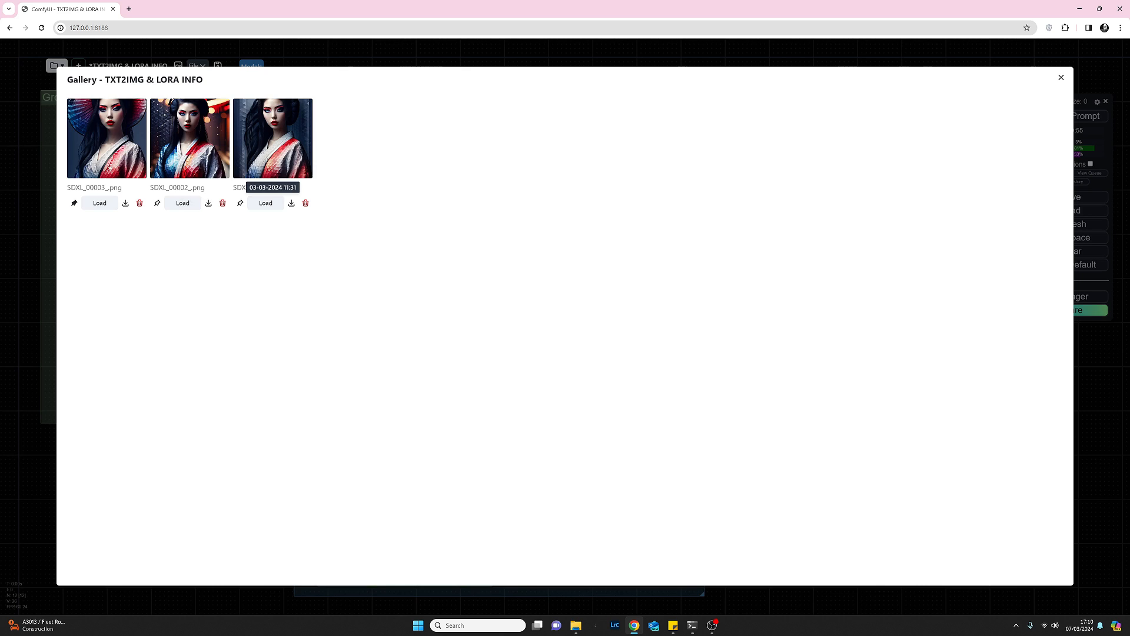
- View the SDXL_00001 image's details: checkpoint, prompt, seed, sampler, steps and size
click(272, 136)
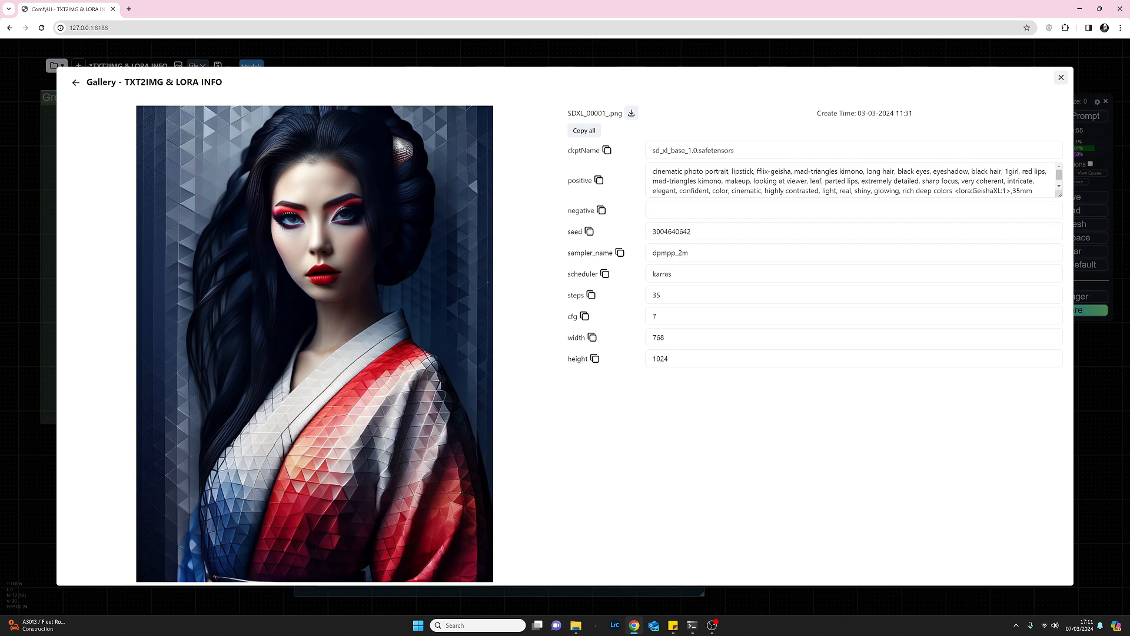
- Close the gallery and return to the TXT2IMG & LORA INFO canvas
click(1061, 78)
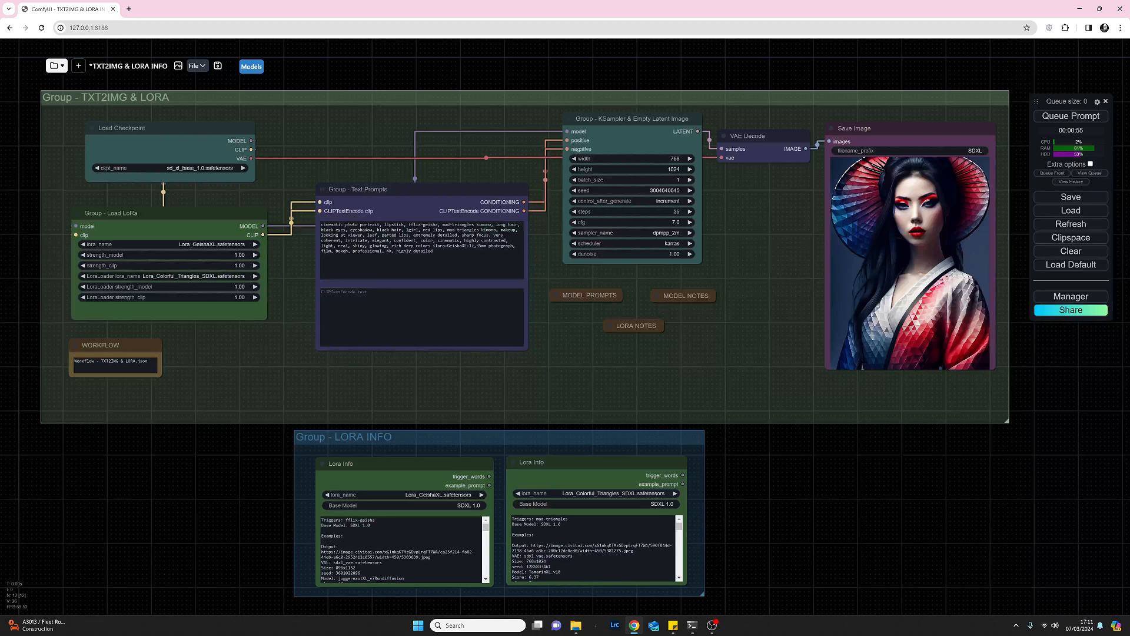
- Start a new workflow, triggering the save-or-discard prompt for TXT2IMG & LORA INFO
click(194, 66)
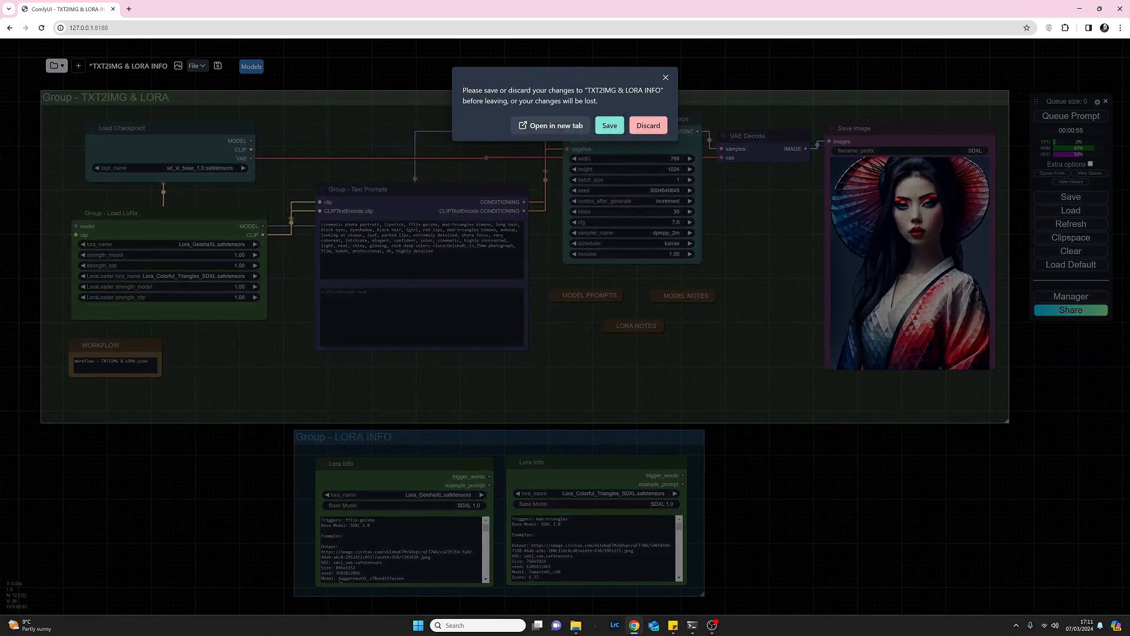
- Discard the unsaved changes, landing on a fresh Untitled Flow with the default graph
click(646, 125)
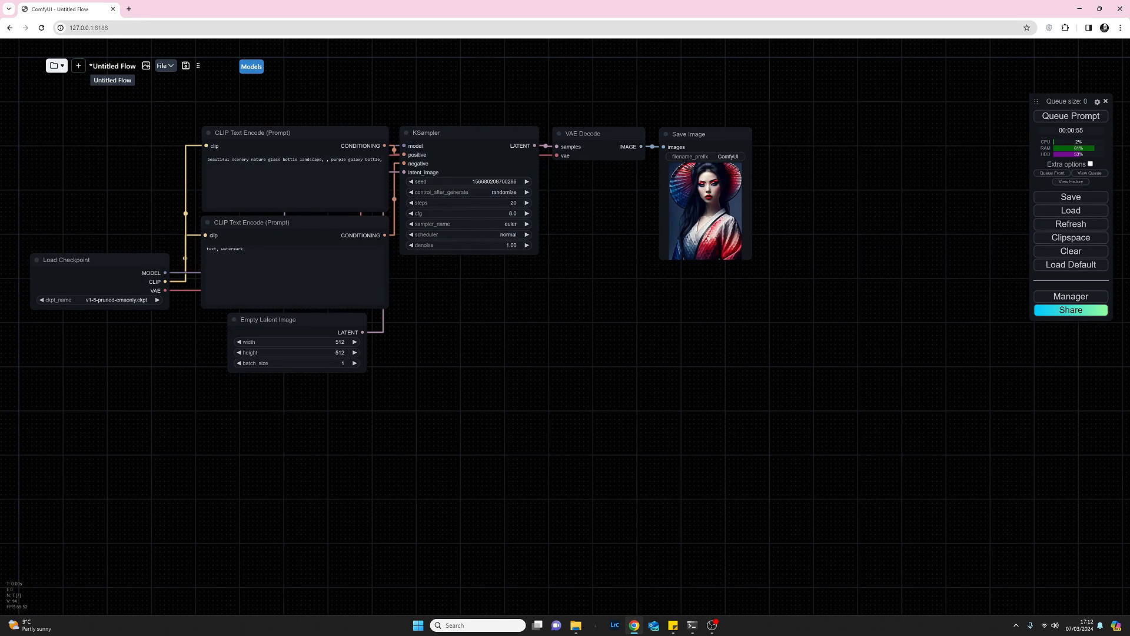
click(113, 80)
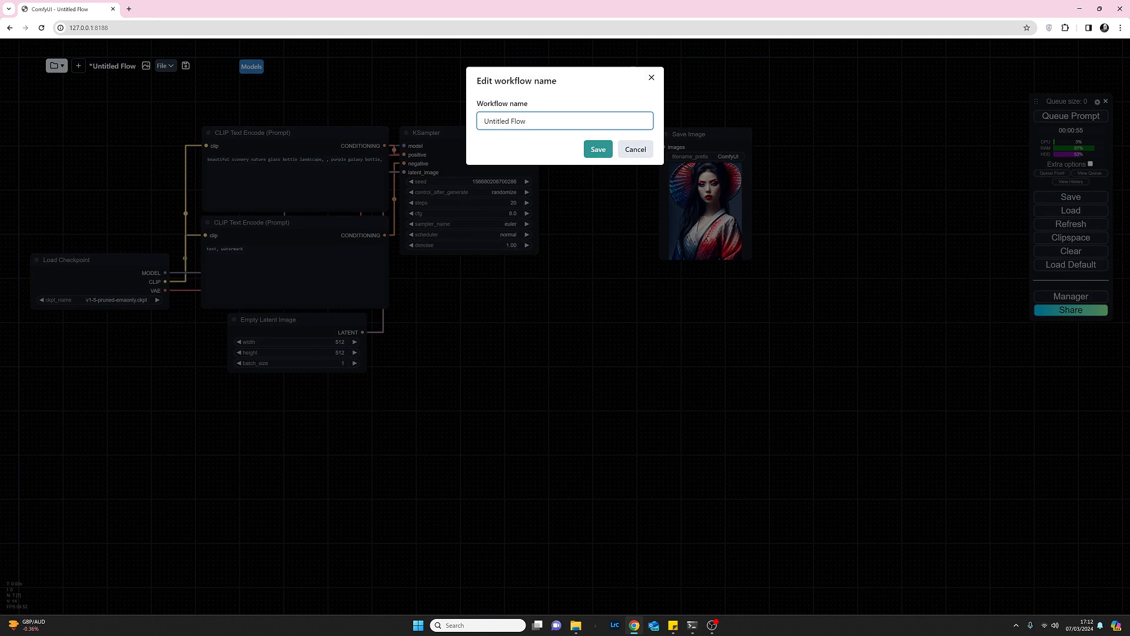
click(635, 150)
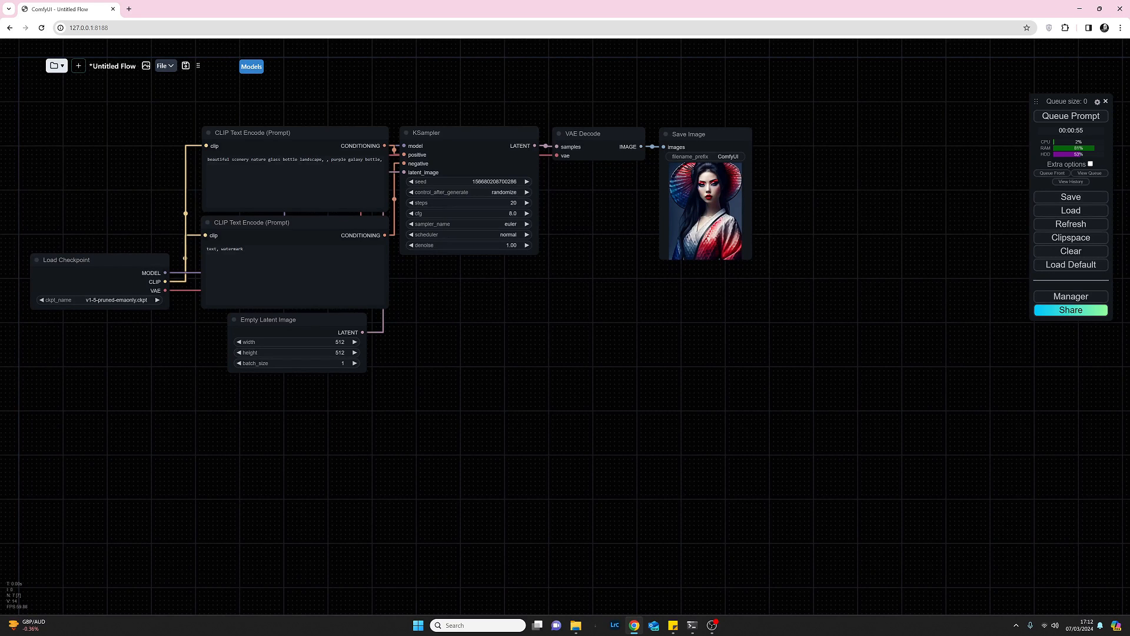
- Show the ComfySpace Workspace sidebar and bring up the tag editor for 4X_Ultrasharp_v10 Workflow
click(55, 66)
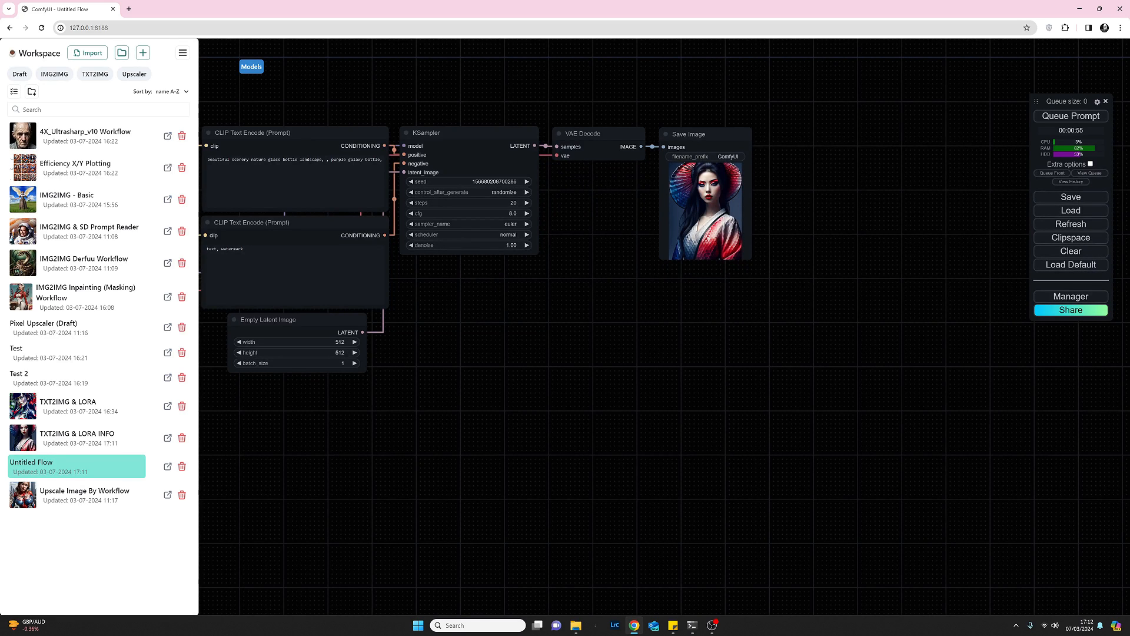
mouse_move(76, 135)
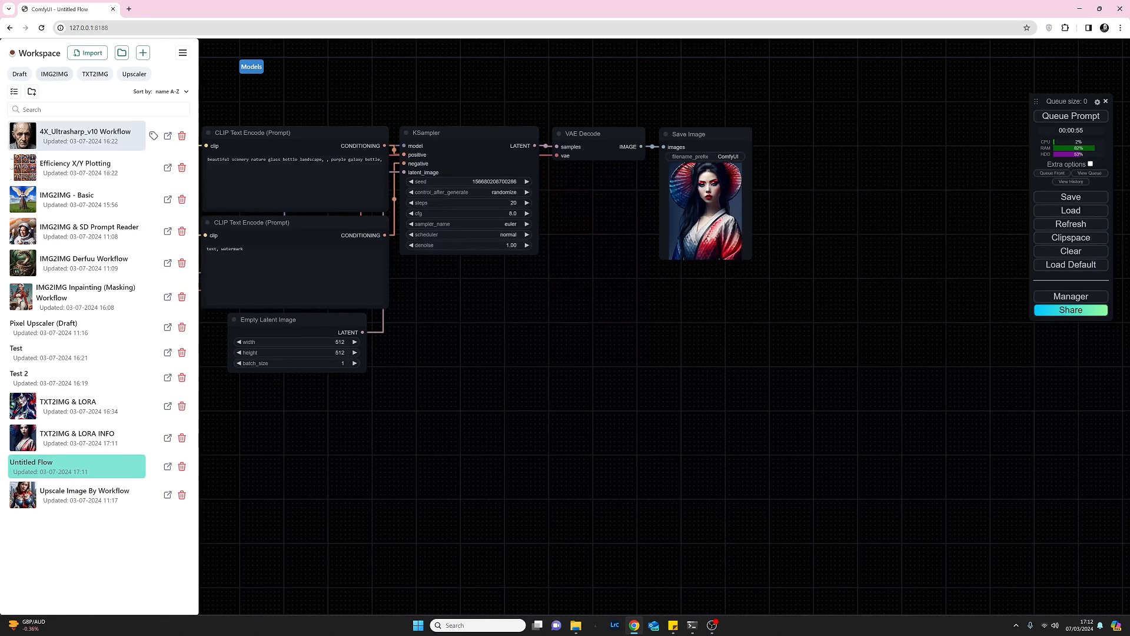
mouse_move(76, 438)
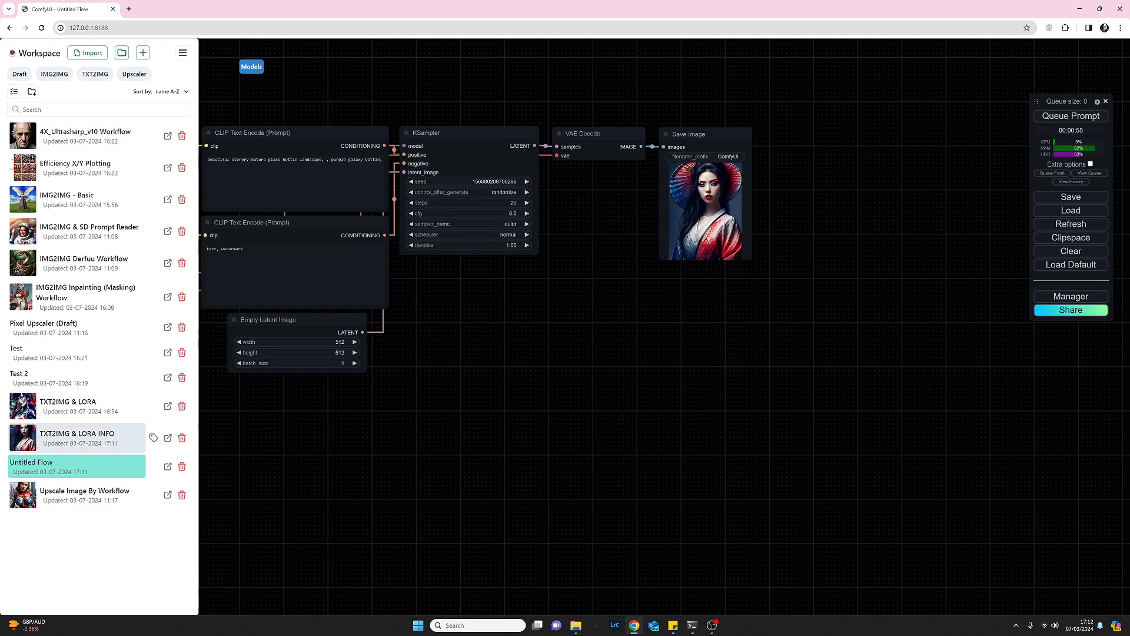
mouse_move(76, 135)
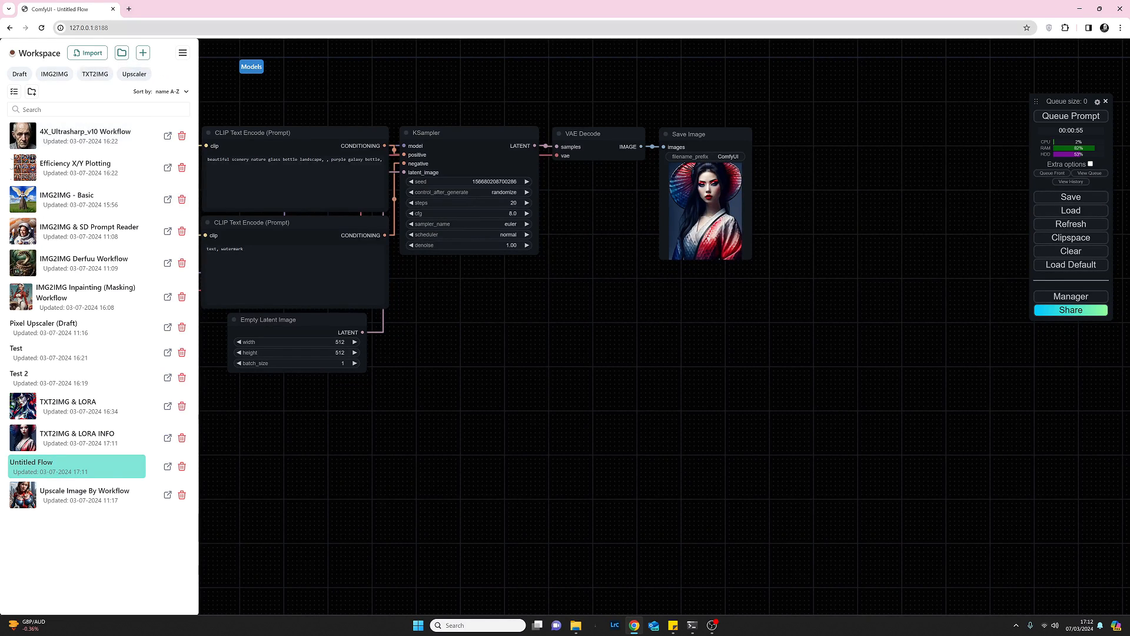
mouse_move(75, 200)
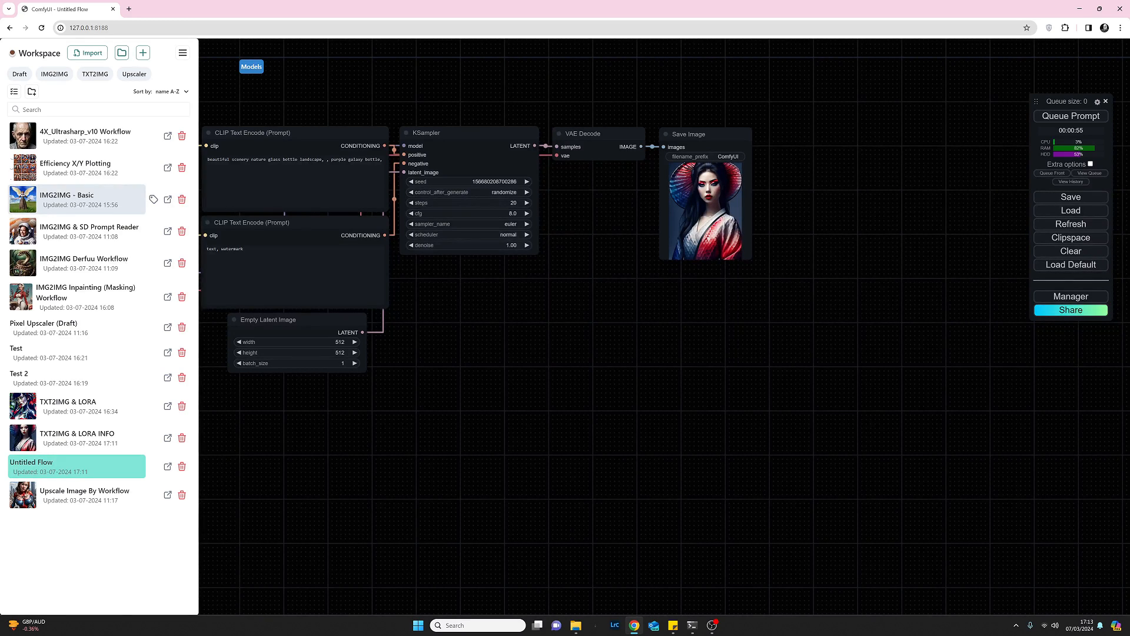
mouse_move(85, 134)
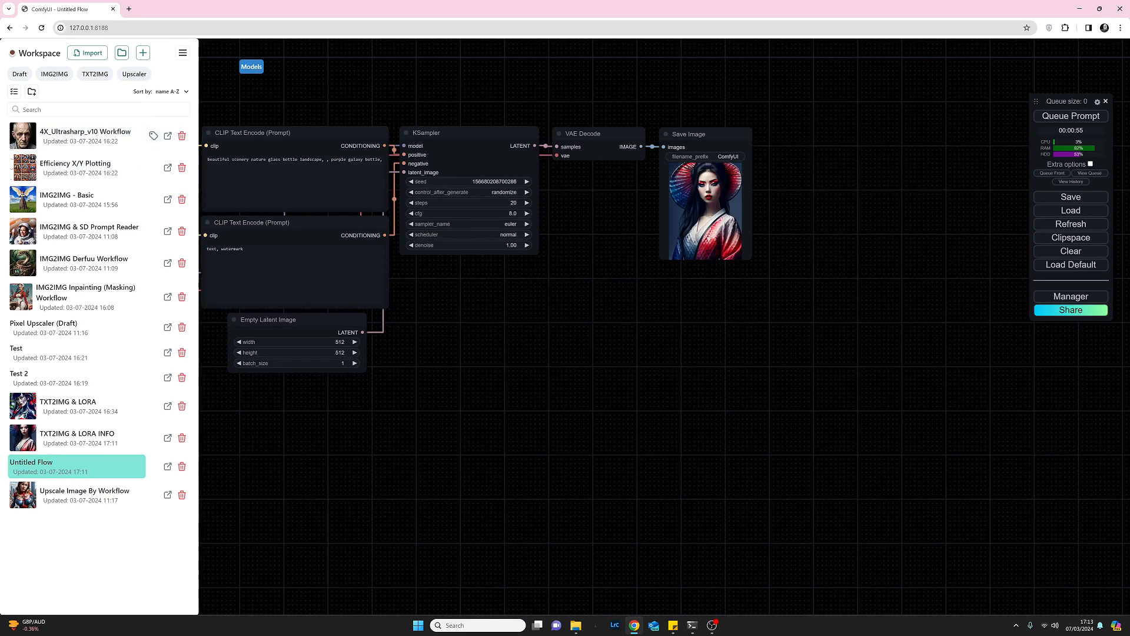
mouse_move(169, 135)
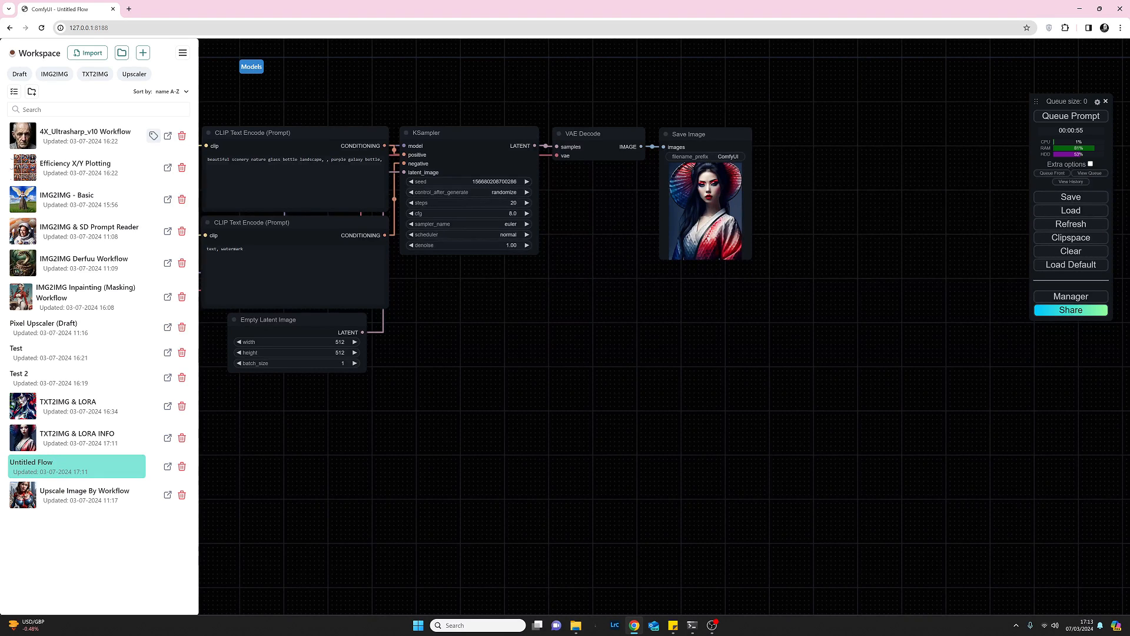
click(153, 136)
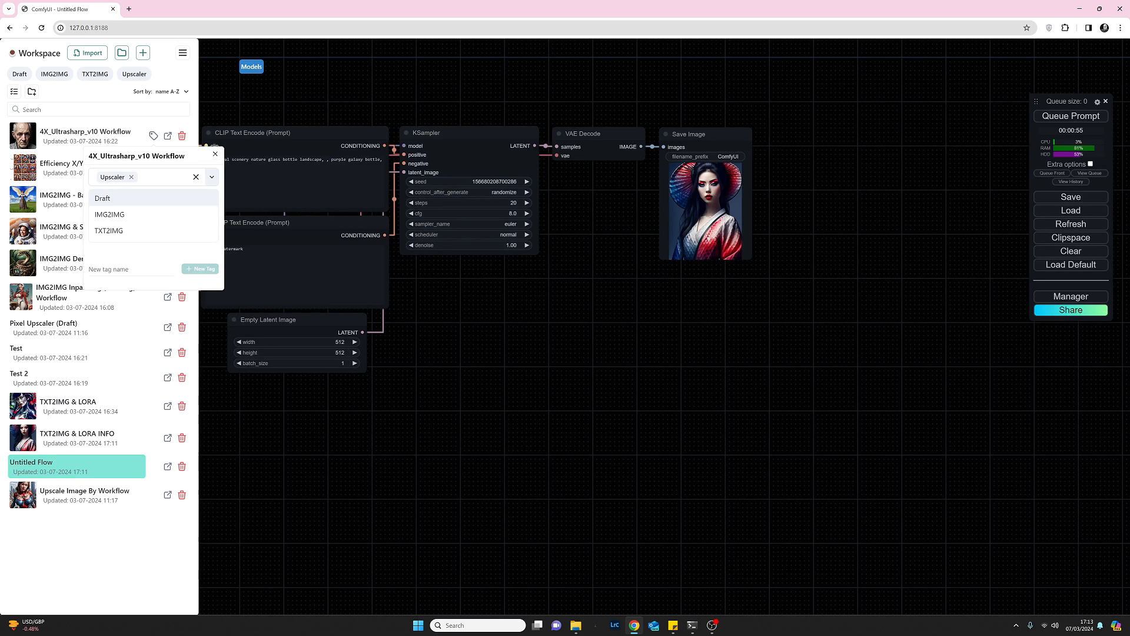
- Dismiss the tag popup, leaving the Upscaler tag unchanged, and return to the workflow list
click(214, 155)
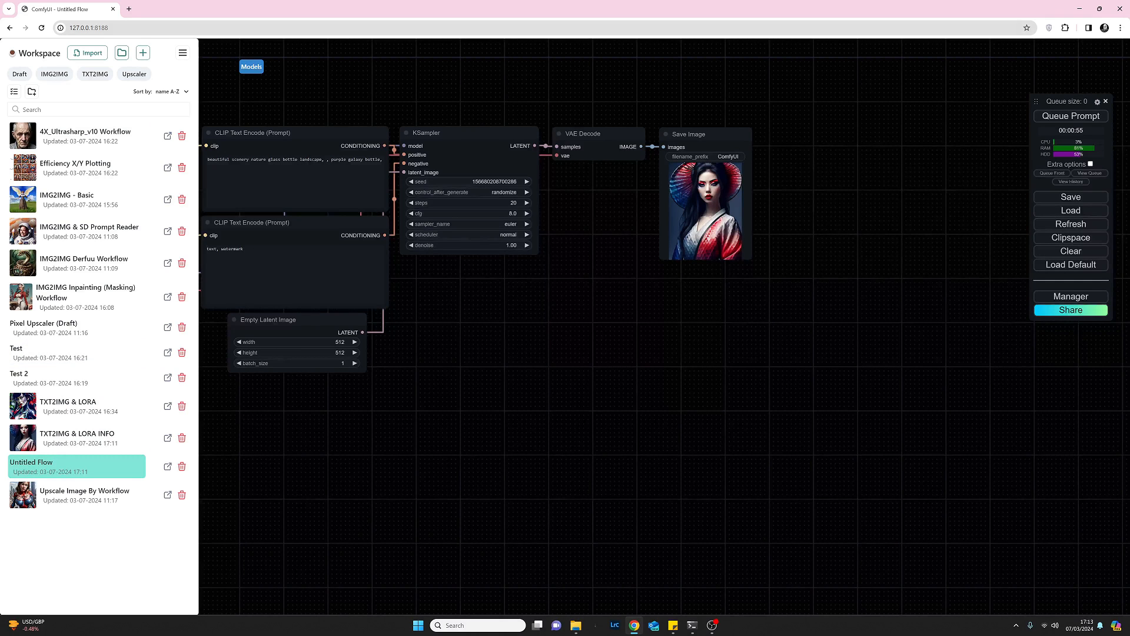
click(134, 73)
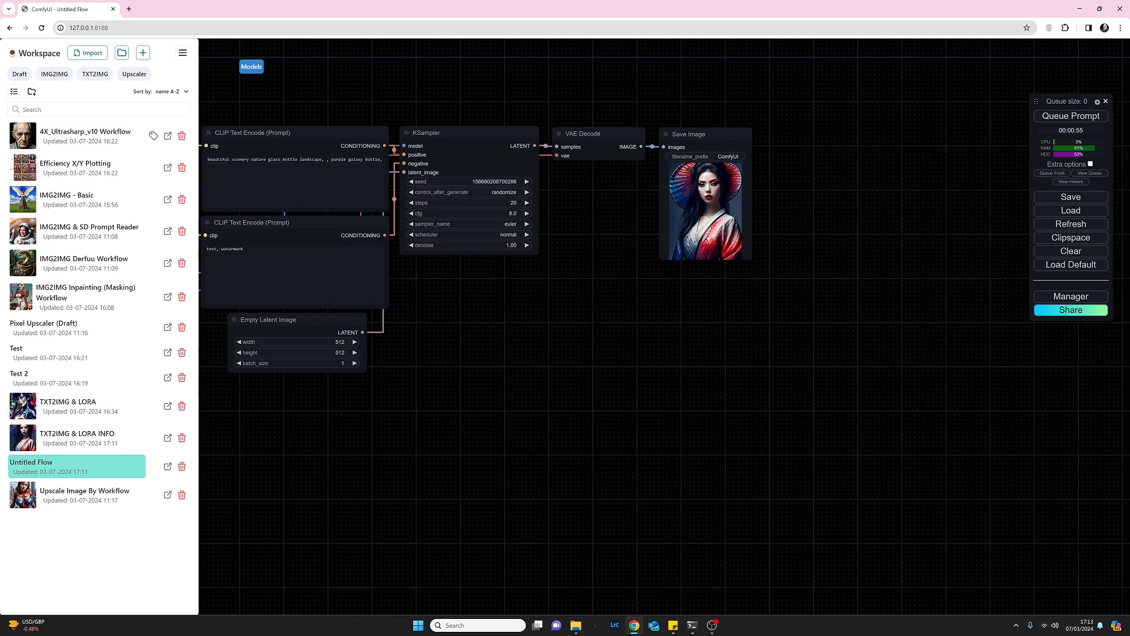
mouse_move(169, 134)
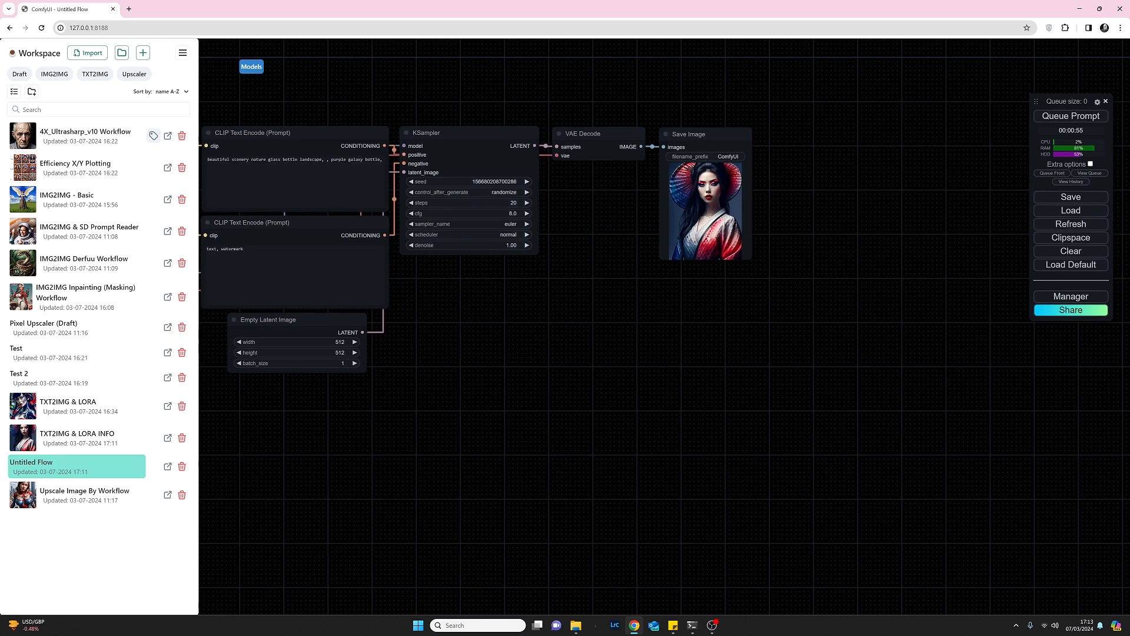
mouse_move(88, 231)
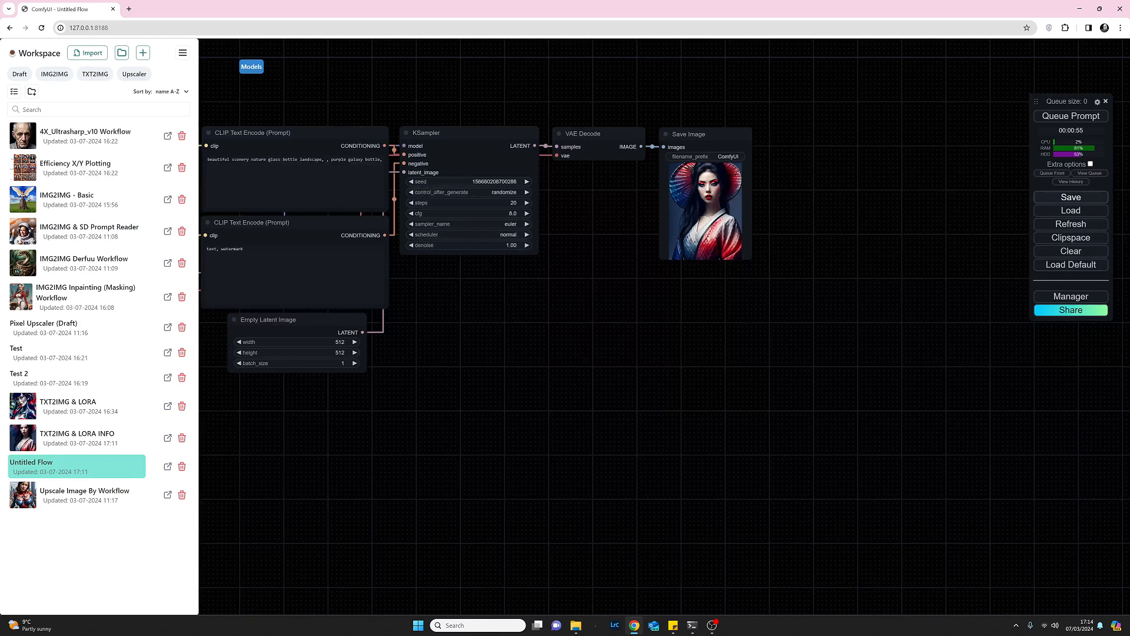
mouse_move(75, 262)
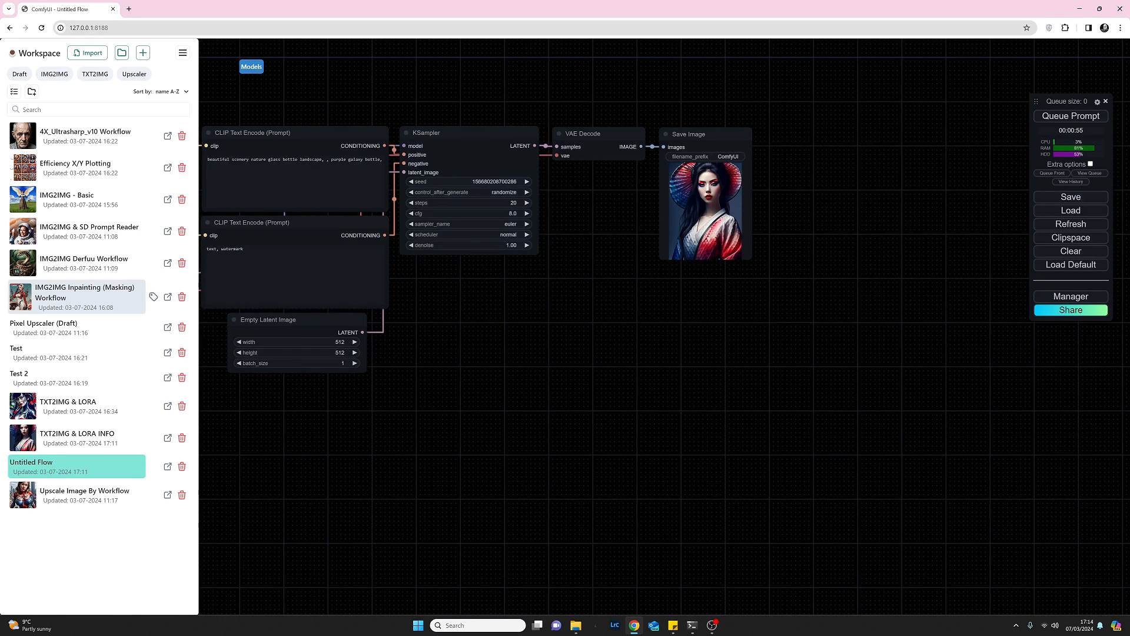
mouse_move(75, 263)
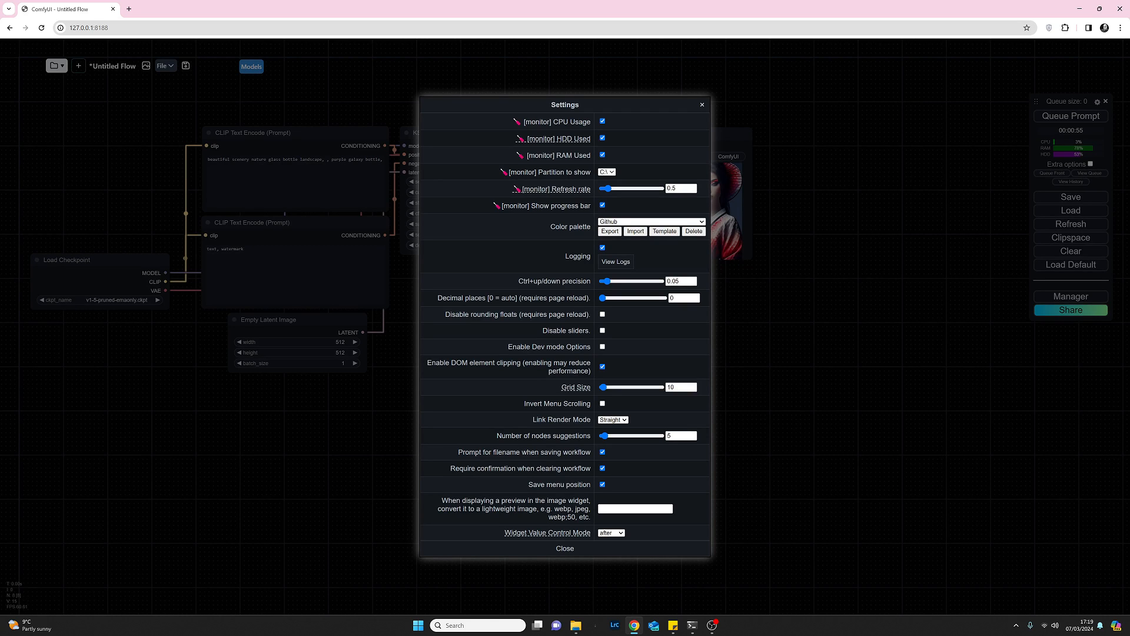
- Close the Settings dialog after reviewing 'Save menu position' and return to the Untitled Flow canvas
click(563, 548)
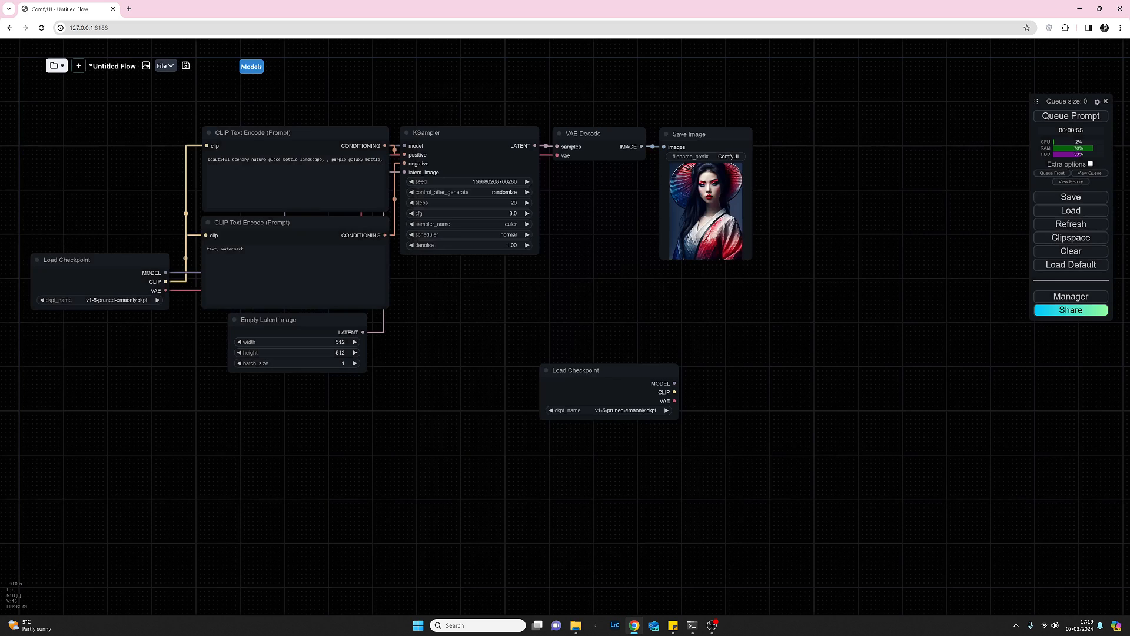